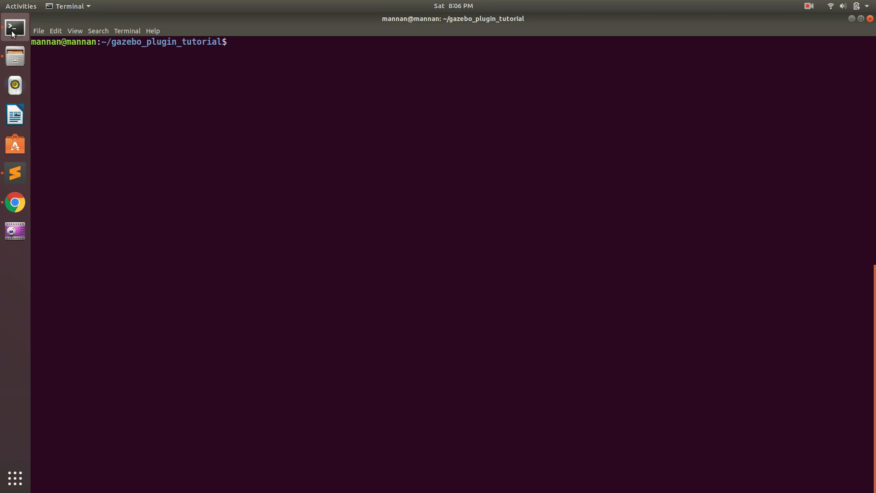
# - Clear the terminal and launch gazebo, which prints an SSL error for api.ignitionfuel.org
pyautogui.write('clear')
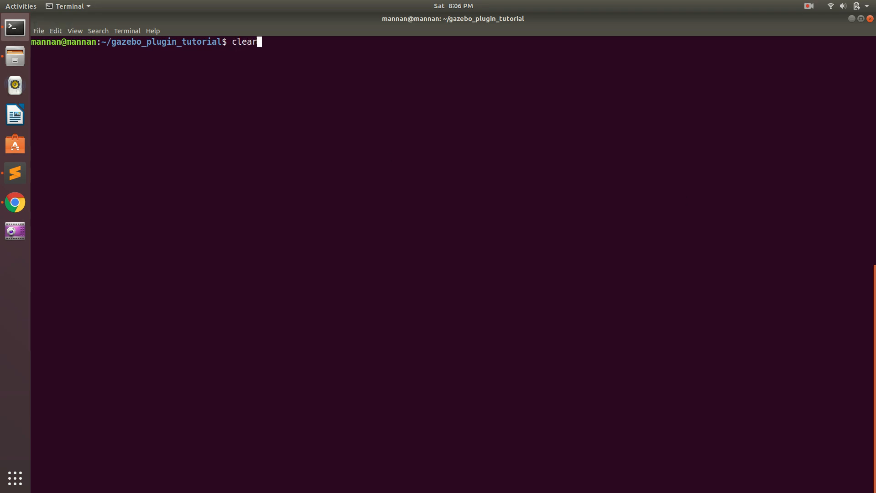
pyautogui.write('gazebo')
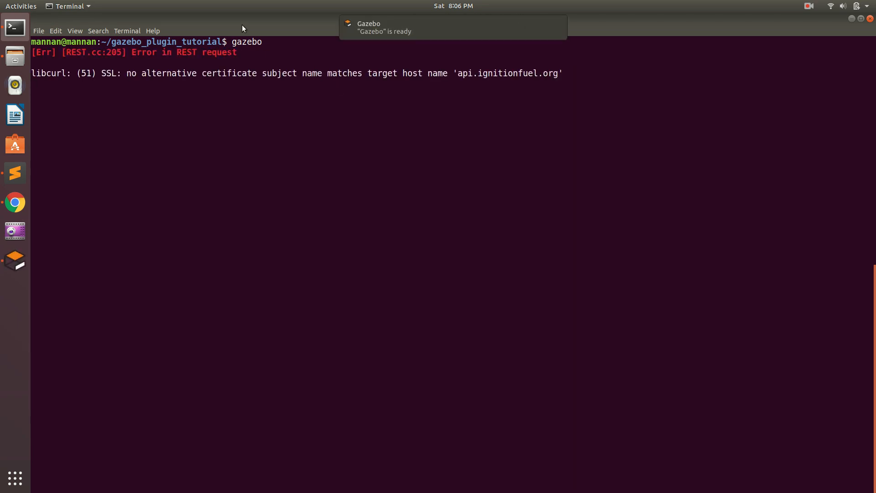
pyautogui.moveTo(64, 52); pyautogui.dragTo(237, 52)
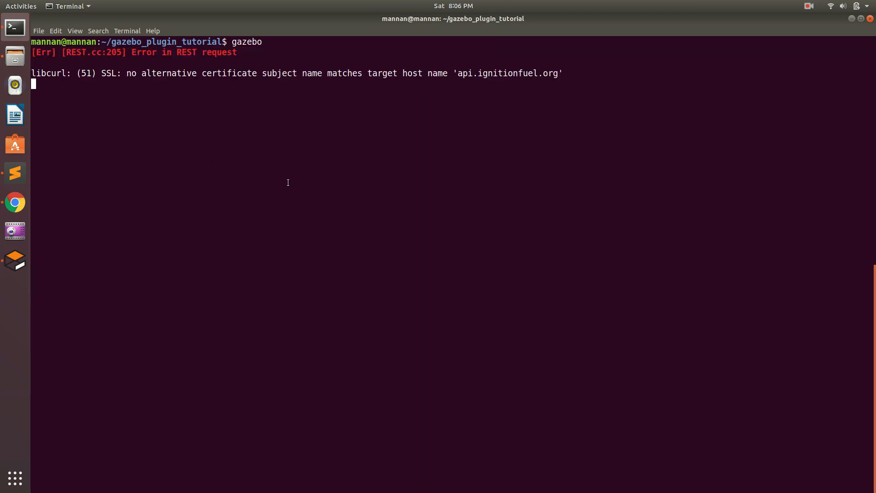
# - Stop Gazebo with Ctrl+C to return to the prompt, then open Files
pyautogui.press('ctrl+c')
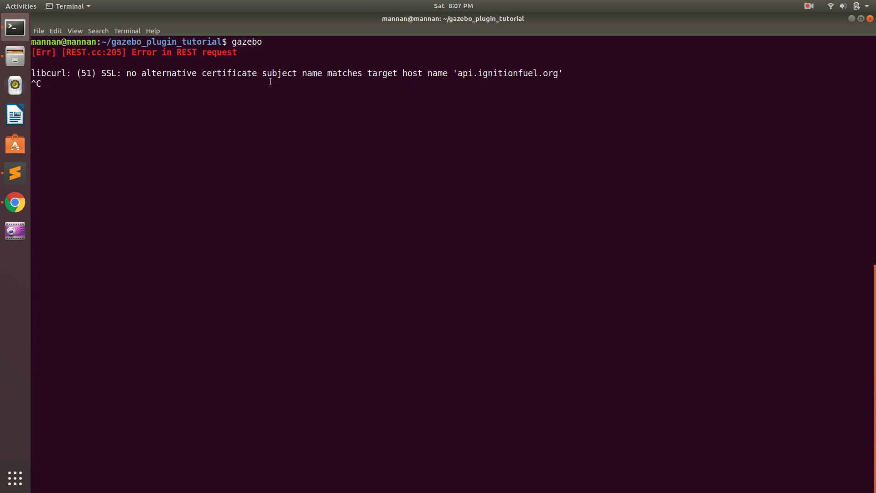
pyautogui.press('ctrl+c')
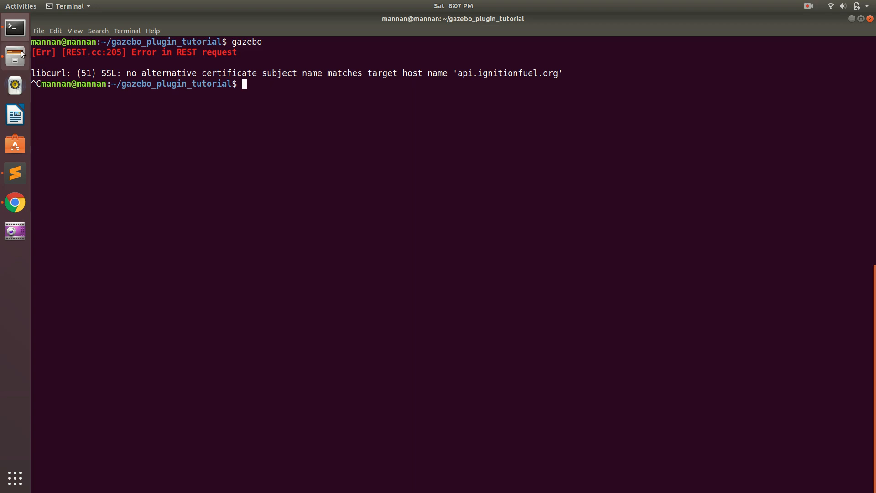
pyautogui.click(14, 55)
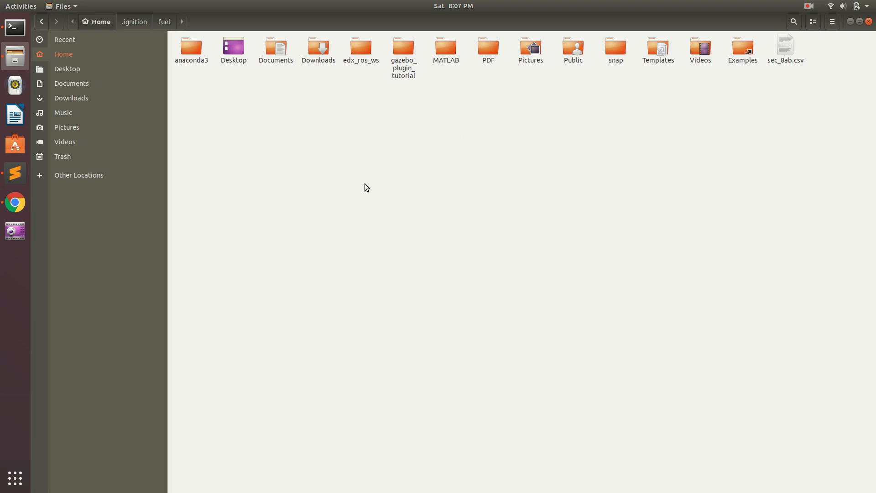
pyautogui.moveTo(410, 234)
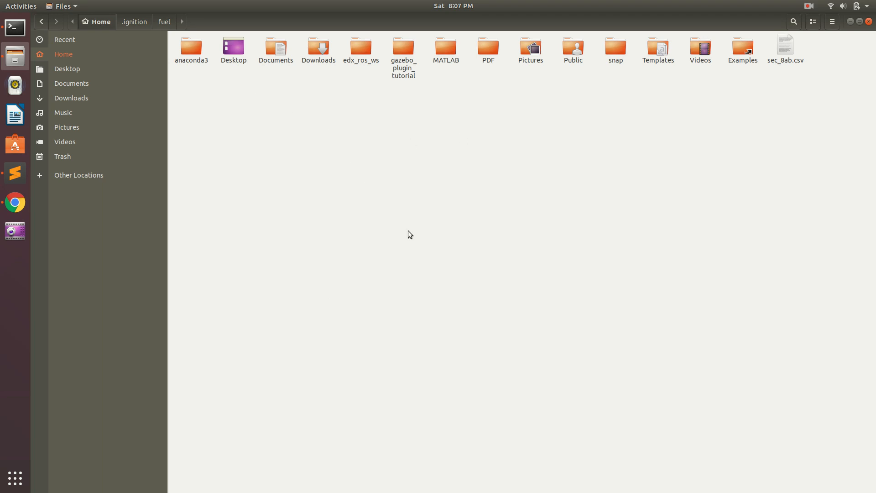
# - Show hidden files and open the .ignition/fuel folder in the home directory
pyautogui.press('ctrl+h')
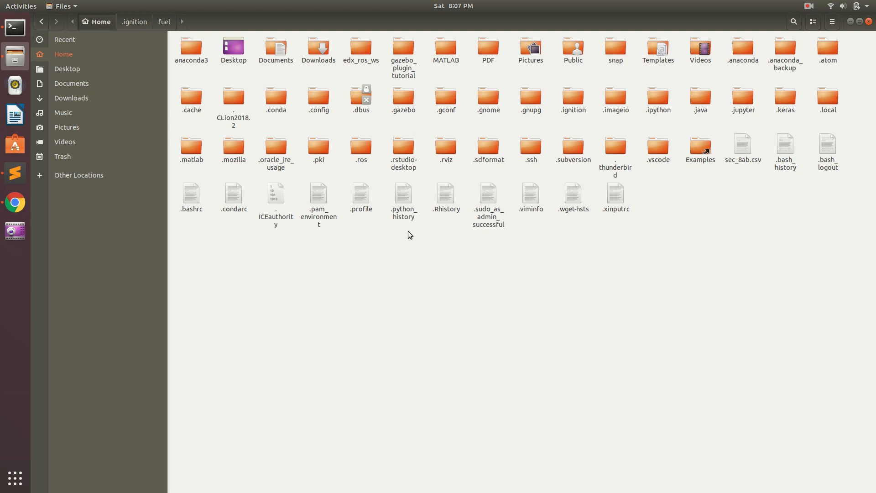
pyautogui.moveTo(442, 205)
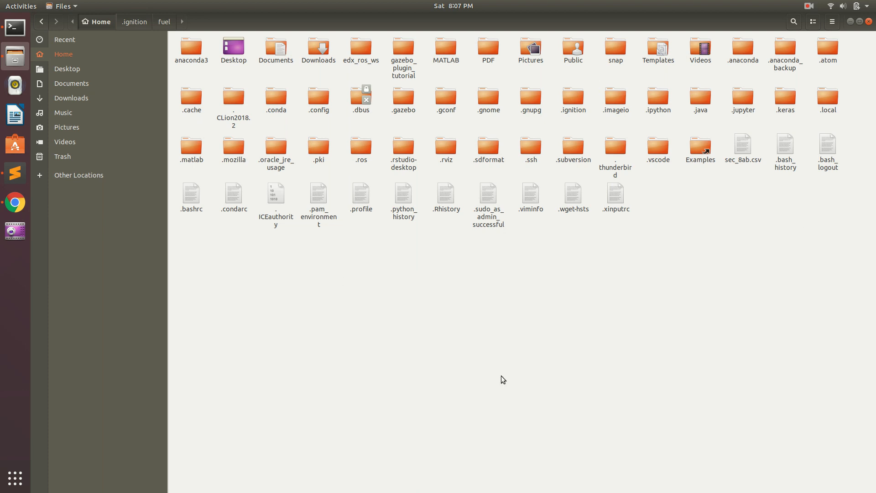
pyautogui.click(572, 98)
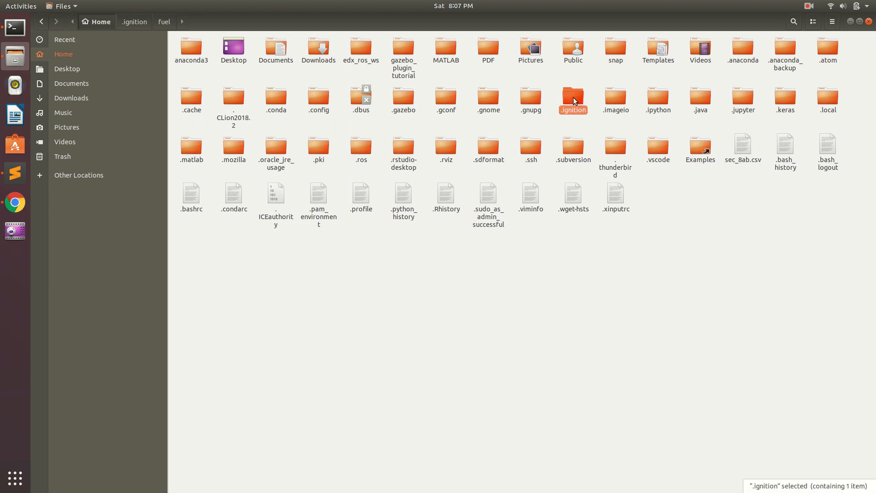
pyautogui.doubleClick(572, 98)
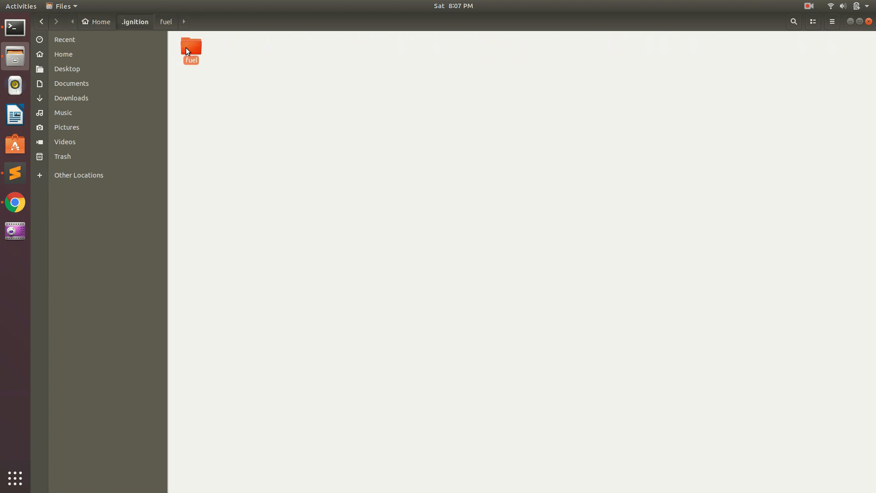
pyautogui.doubleClick(191, 47)
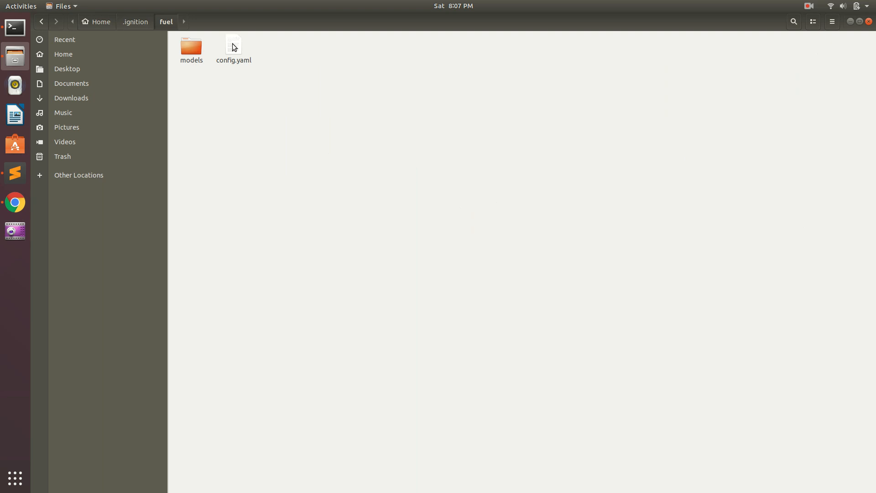
# - In config.yaml, comment out the ignitionfuel.org url, uncomment ignitionrobotics.org, and save
pyautogui.doubleClick(234, 47)
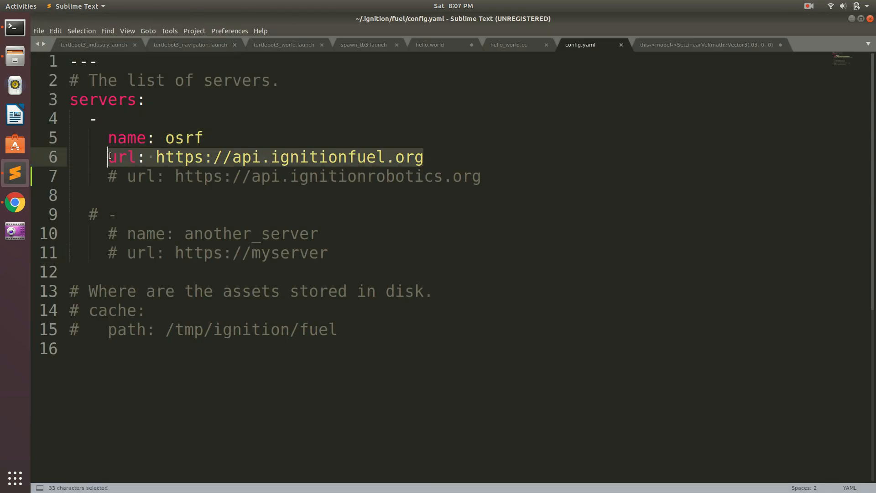
pyautogui.click(109, 157)
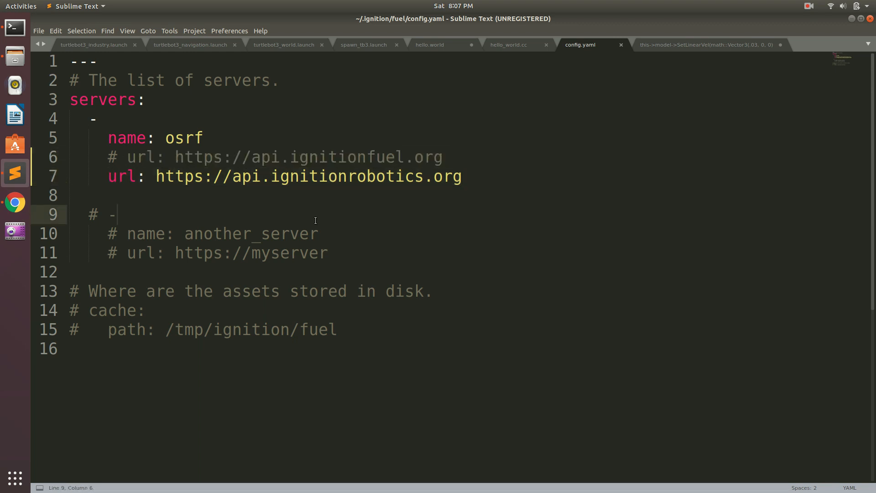
pyautogui.press('ctrl+s')
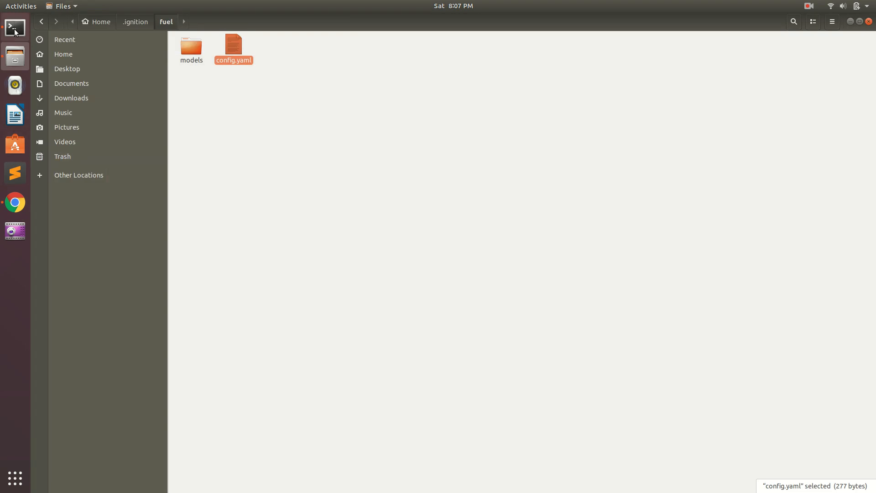
# - Relaunch gazebo in Terminal, interrupt it, and go back to the fuel folder in Files
pyautogui.click(15, 28)
pyautogui.write('gazebo')
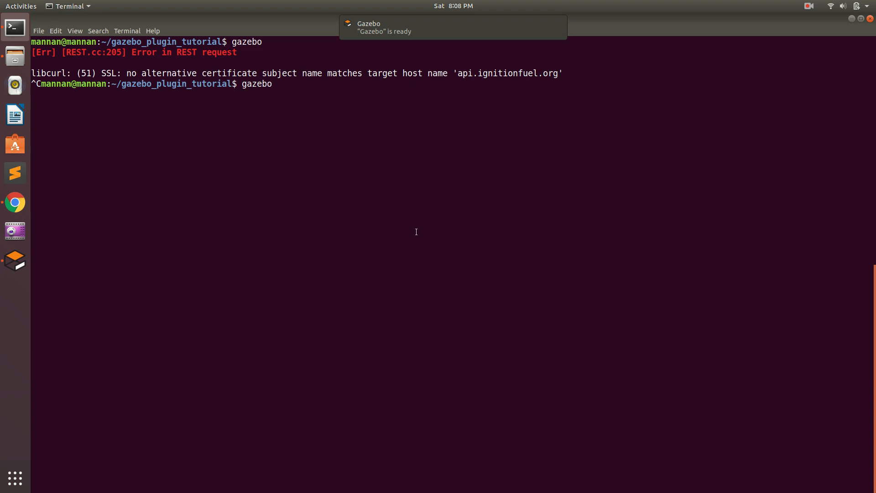
pyautogui.press('ctrl+c')
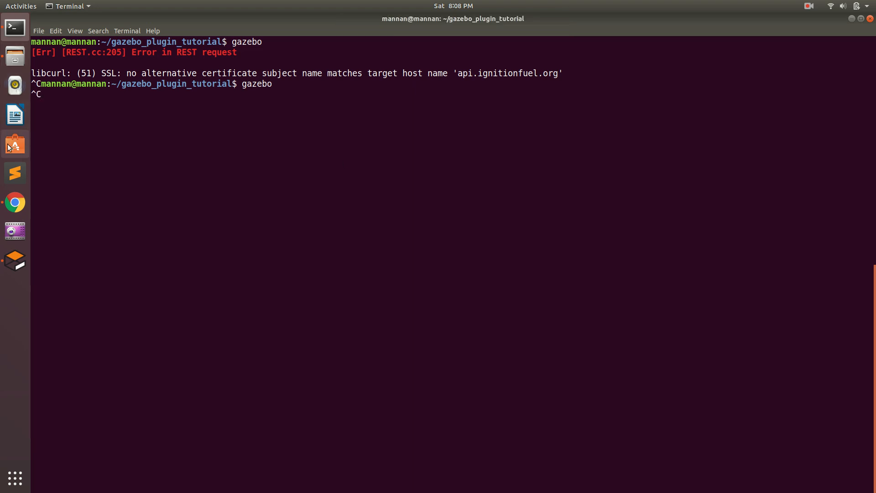
pyautogui.moveTo(14, 55)
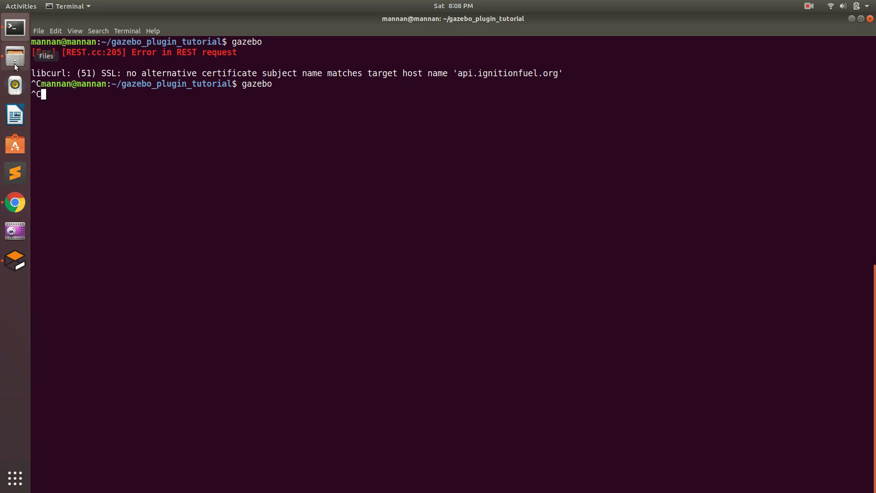
pyautogui.click(14, 55)
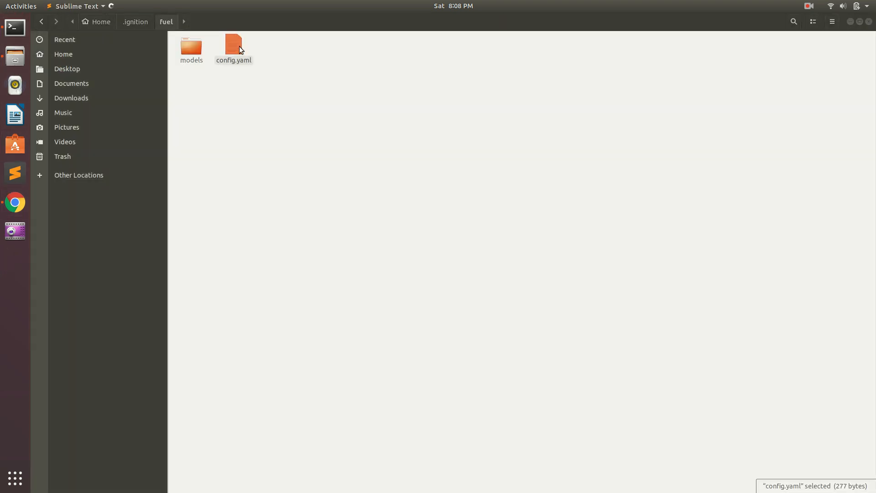
# - Reopen config.yaml and inspect line 6 to confirm the ignitionfuel url is commented out
pyautogui.doubleClick(233, 45)
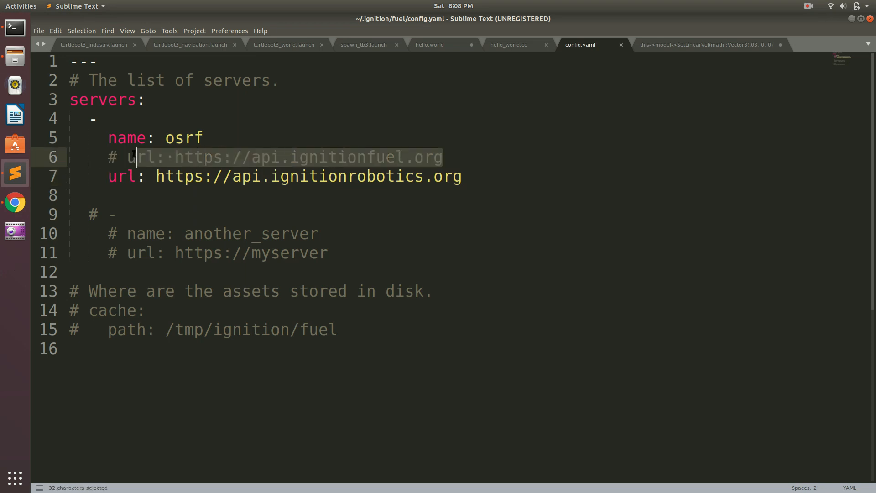
pyautogui.click(179, 157)
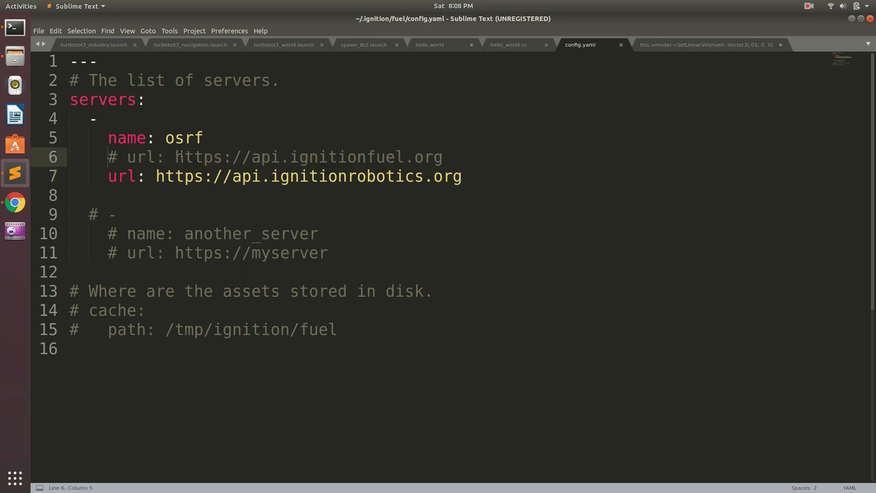